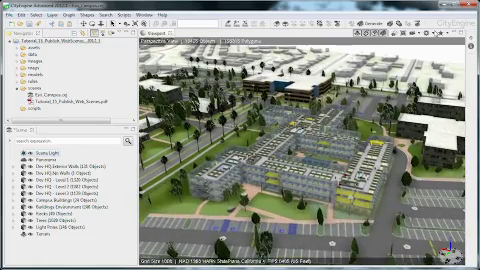
Select all objects in the campus scene and frame the full model in the viewport
left_click(456, 35)
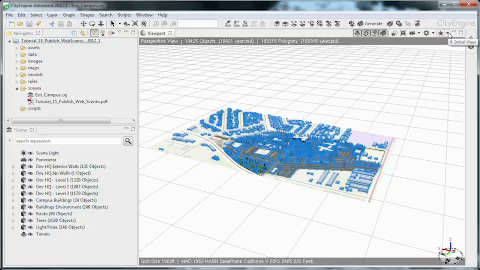
Zoom the viewport back in on the campus buildings
left_click(445, 28)
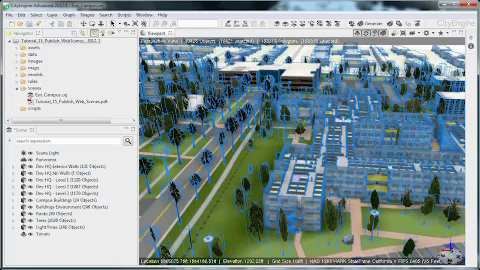
left_click(10, 10)
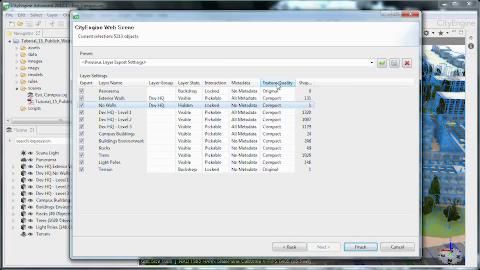
left_click(278, 95)
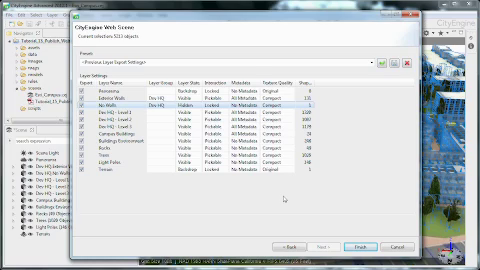
mouse_move(283, 193)
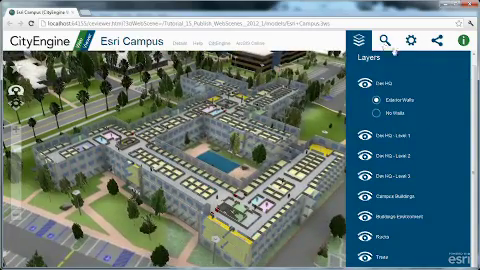
Search the campus scene for 'restroom' in the Search panel
left_click(388, 40)
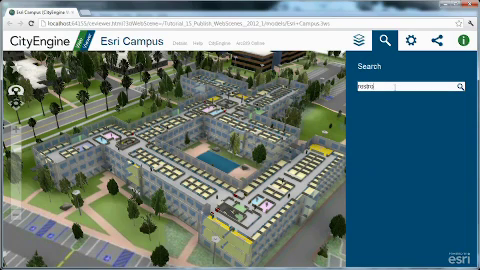
type("restroom")
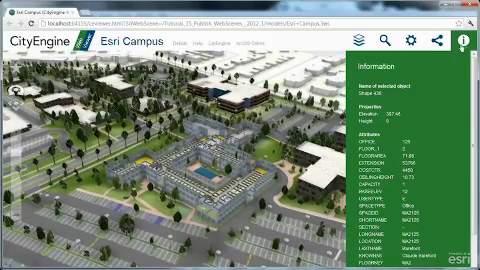
Pick a campus building and show its attributes in the Information panel
left_click(441, 41)
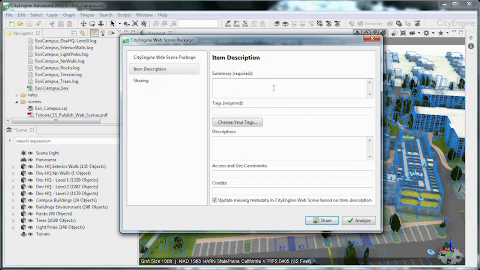
Enter summary 'Esri Camp' and tag 'CityEngine' in the Item Description page
type("Esri Campus Redlands")
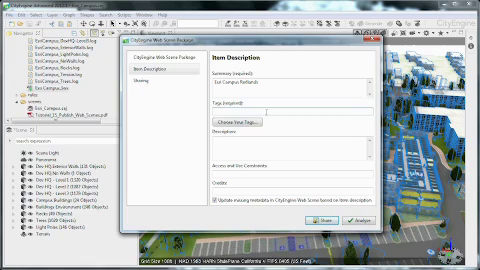
type("CityEngine")
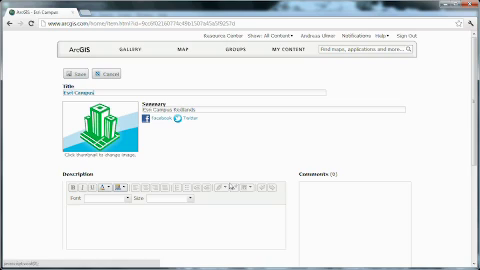
Scroll down the Esri Campus item's edit page to the tags and extent fields
scroll("down", 3)
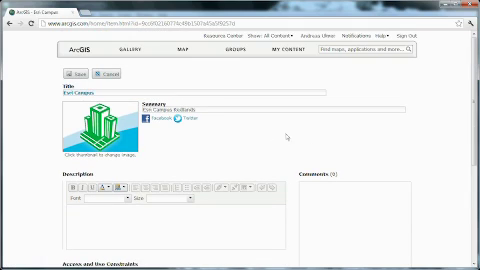
scroll("down", 3)
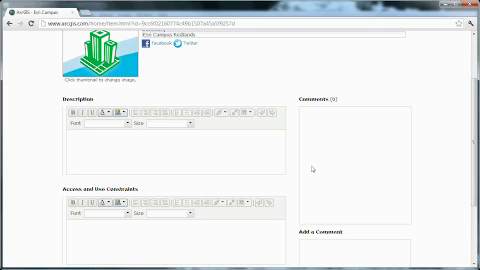
scroll("down", 3)
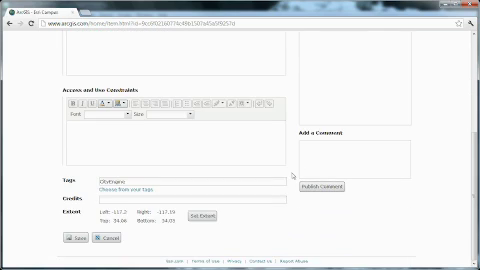